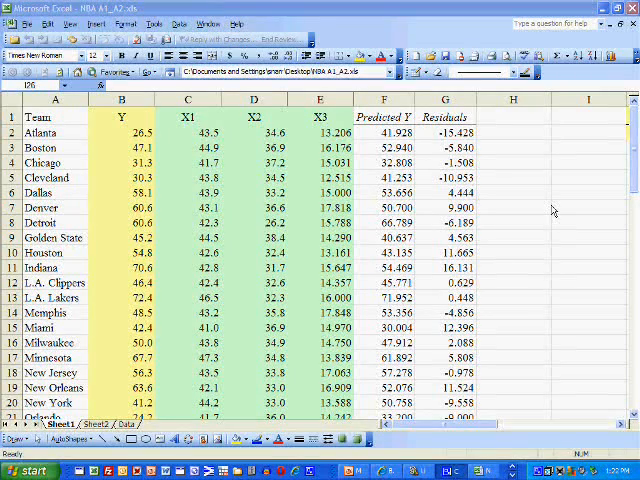
Start the formula =AVERAGE(G2:G30) in cell G31 to average the residuals
scroll("down", 3)
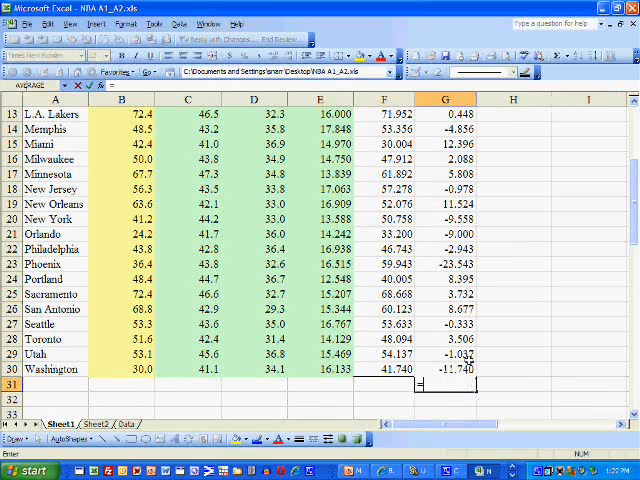
type("=average(G2:G30")
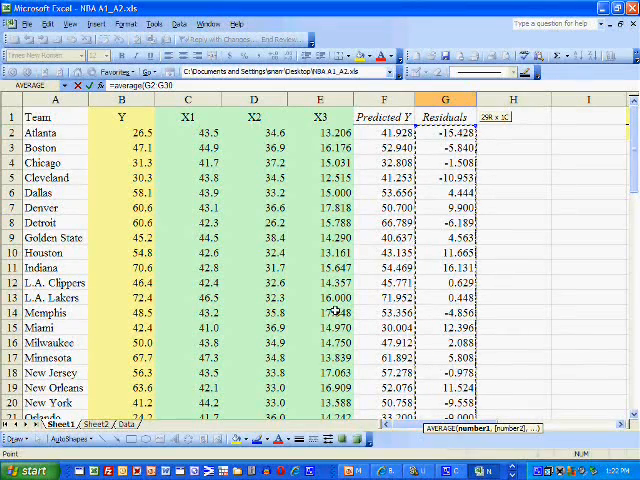
scroll("down", 3)
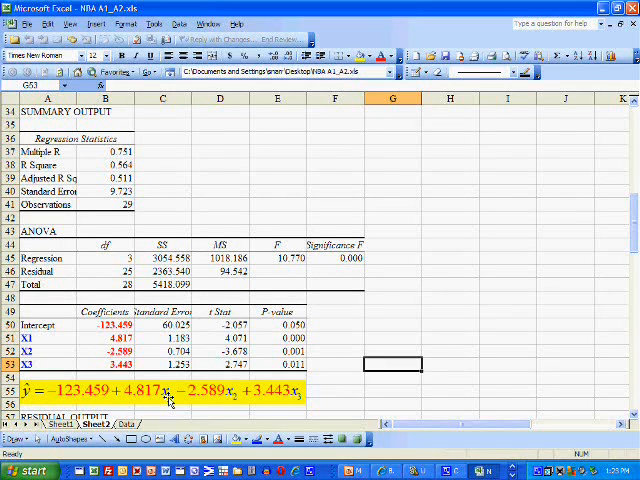
mouse_move(230, 400)
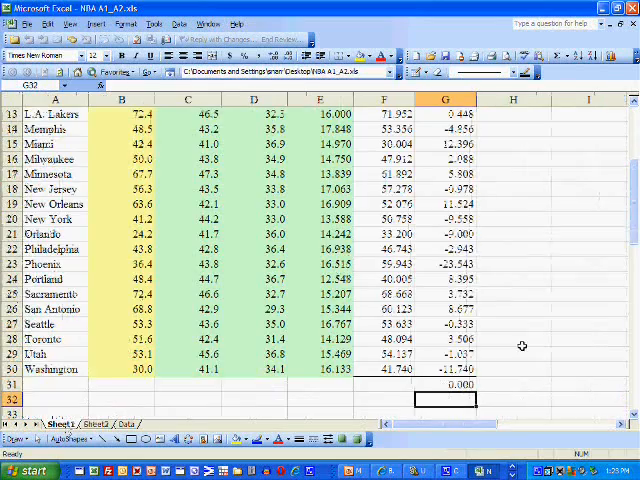
Scroll the sheet to the Predicted Y and Residuals columns F2:G30 for charting
scroll("up", 3)
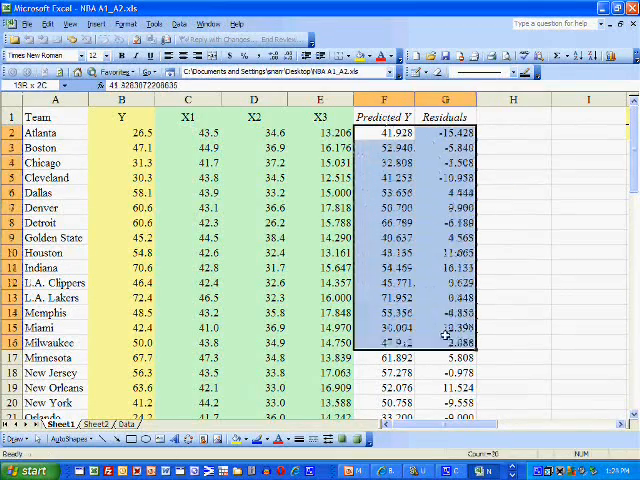
scroll("down", 3)
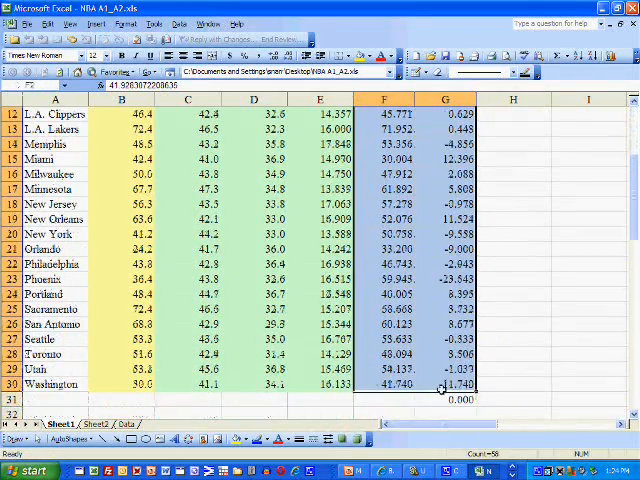
scroll("up", 3)
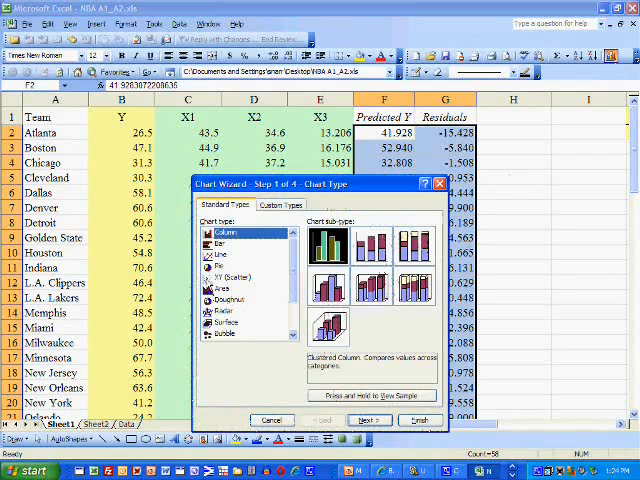
Make an XY scatter chart titled 'pred y' and 'residual' on its axes
left_click(232, 276)
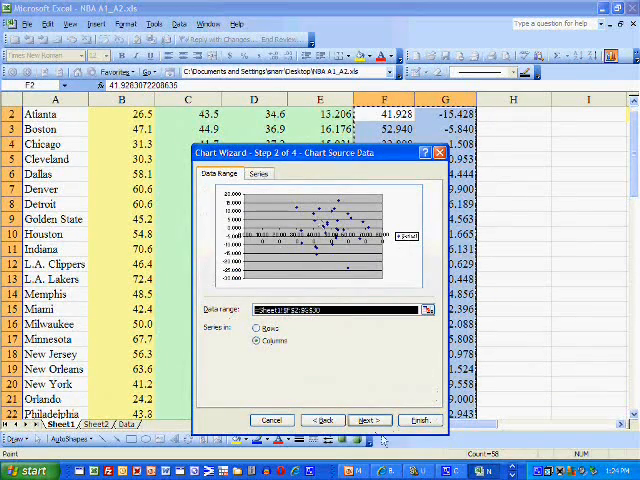
left_click(370, 419)
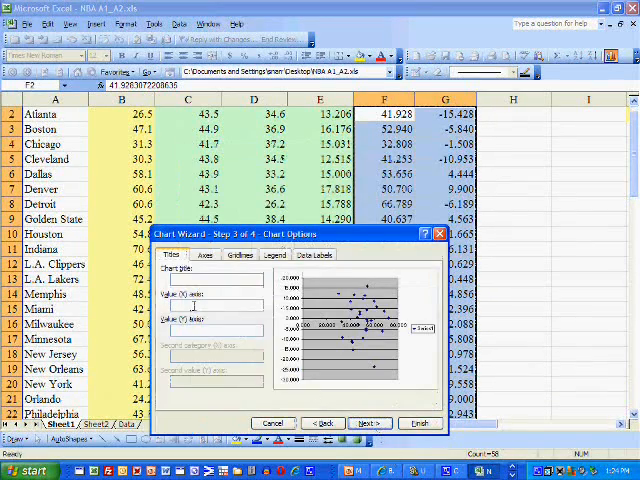
type("d")
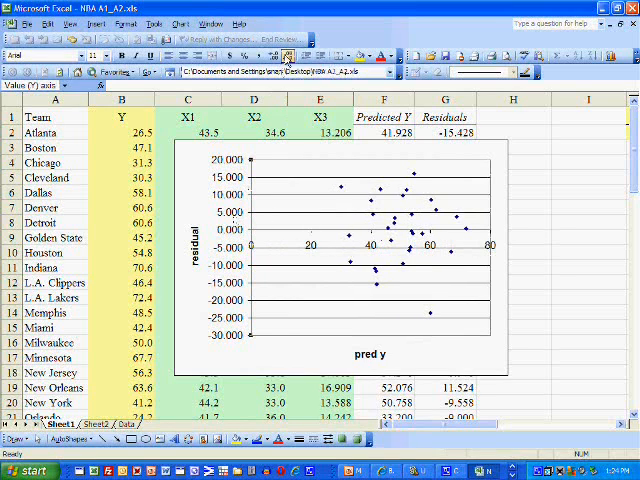
Show whole-number residual axis labels and shrink the axis title font
left_click(104, 55)
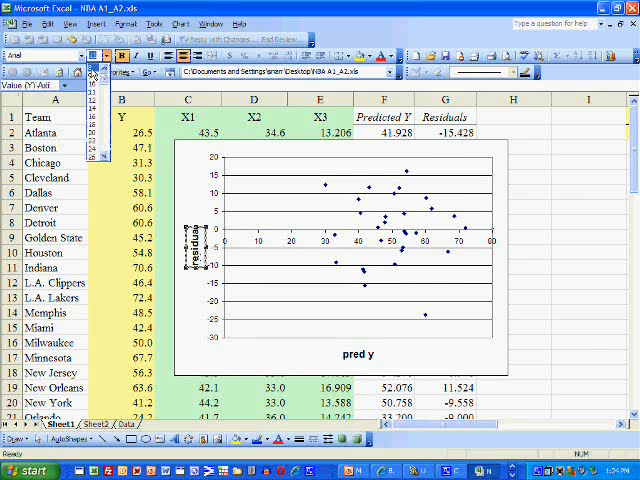
left_click(354, 352)
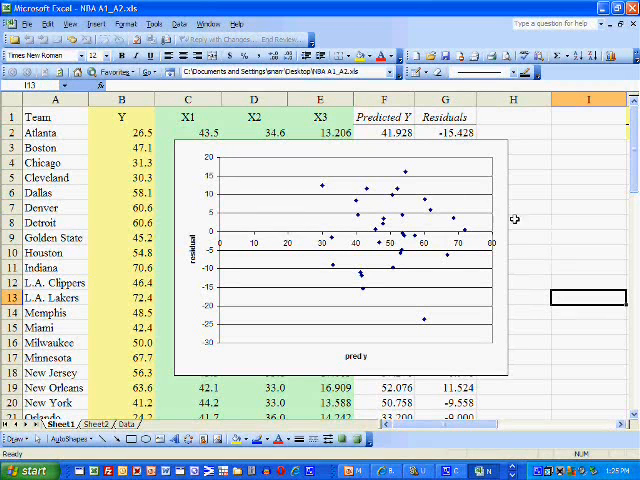
mouse_move(464, 233)
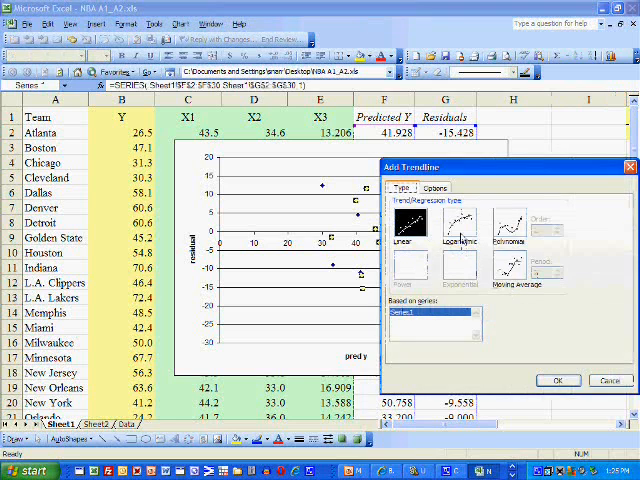
Add a red polynomial trendline showing its equation and R² value
left_click(509, 223)
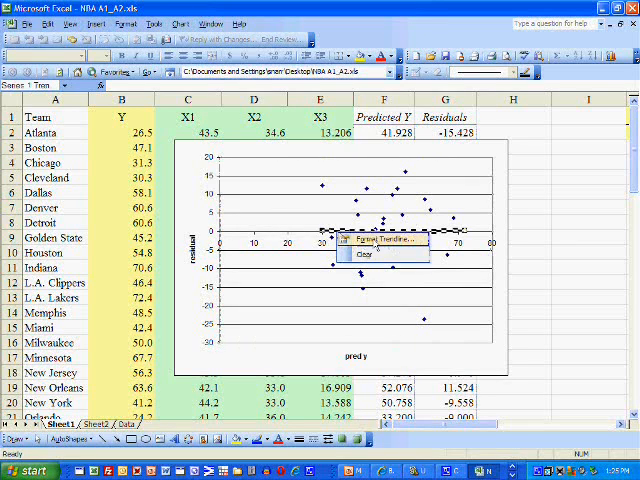
left_click(378, 240)
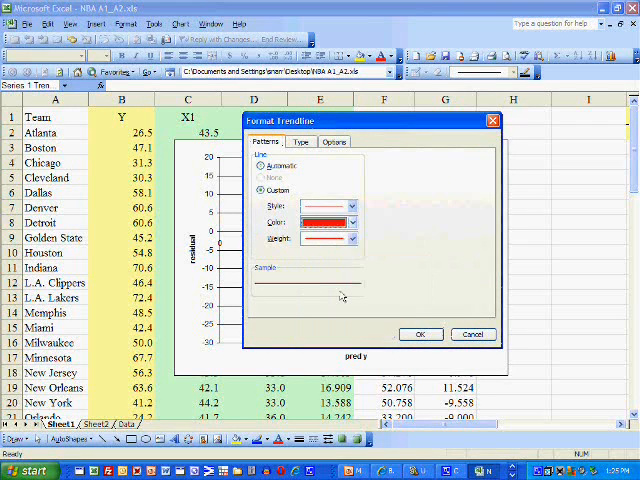
left_click(335, 141)
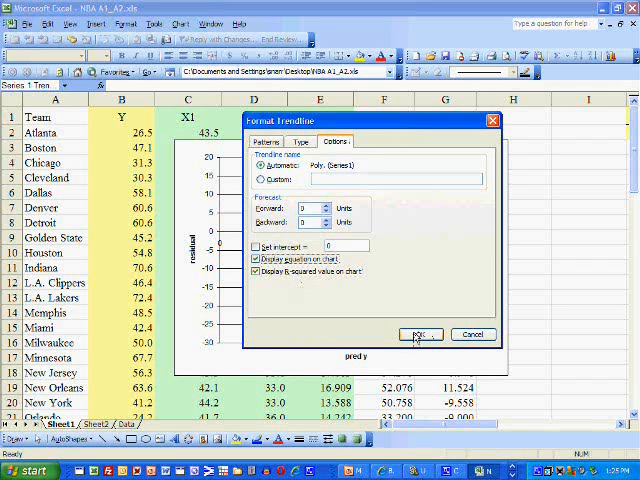
left_click(419, 334)
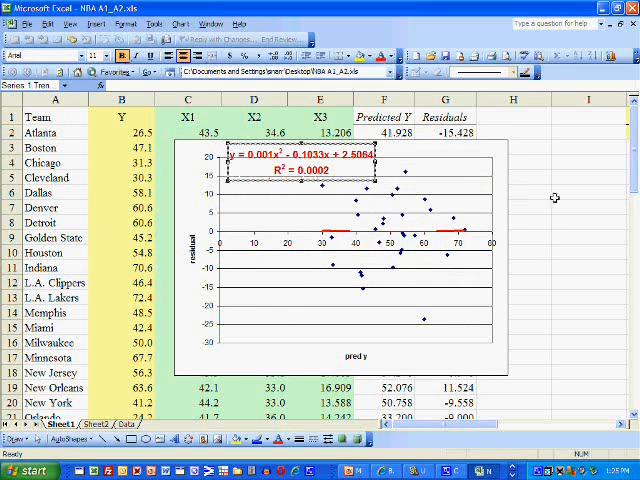
mouse_move(375, 175)
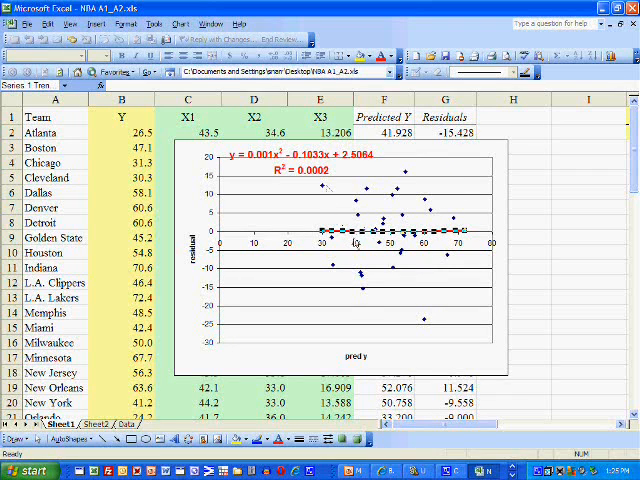
mouse_move(328, 198)
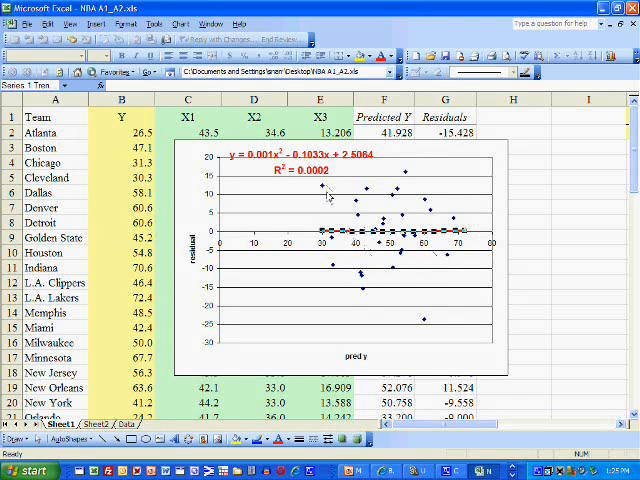
mouse_move(500, 290)
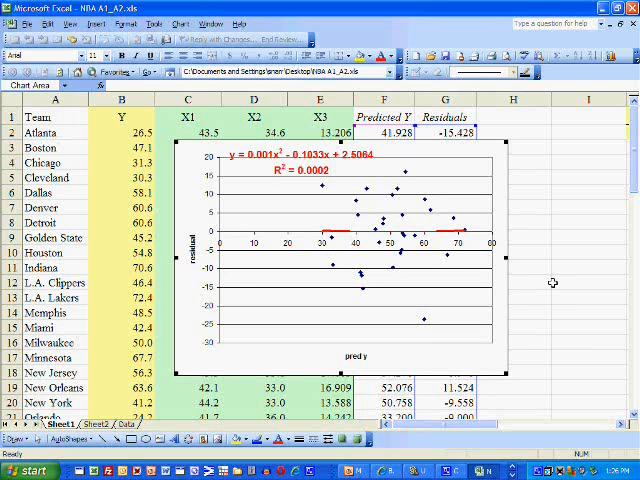
mouse_move(405, 240)
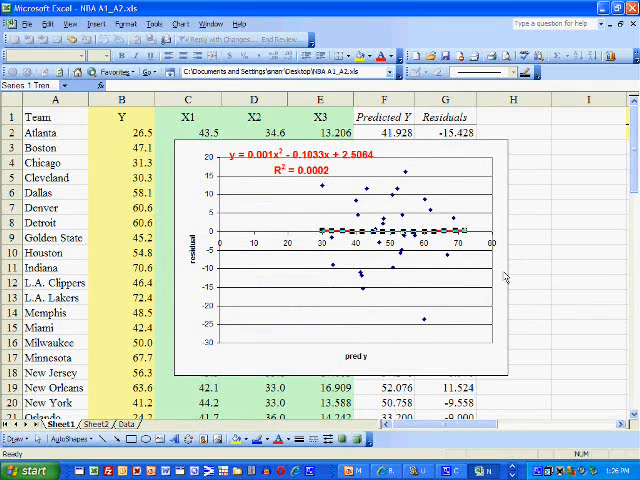
left_click(330, 235)
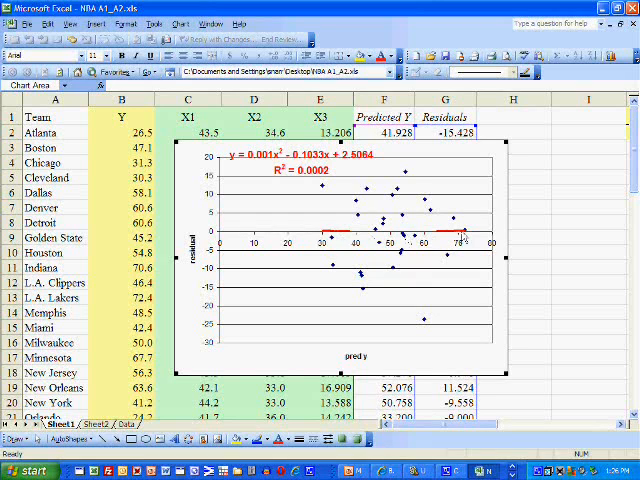
mouse_move(362, 288)
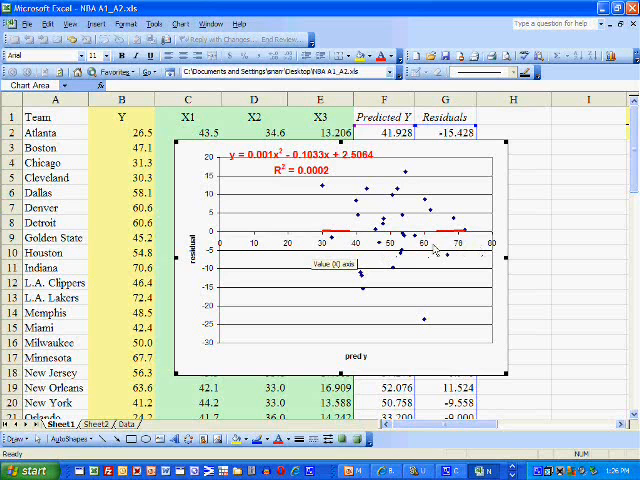
mouse_move(505, 300)
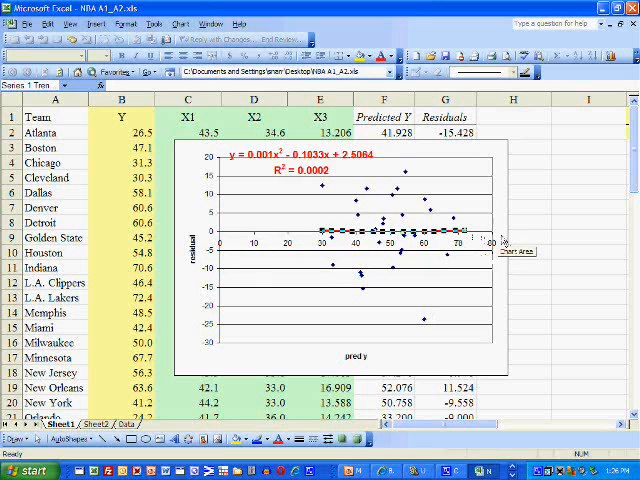
mouse_move(500, 240)
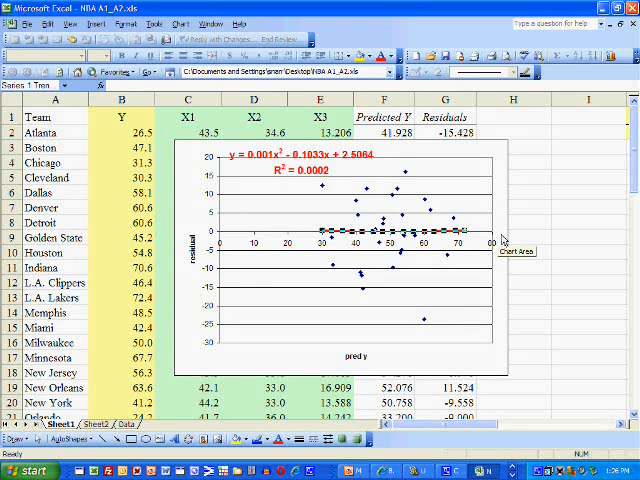
mouse_move(503, 237)
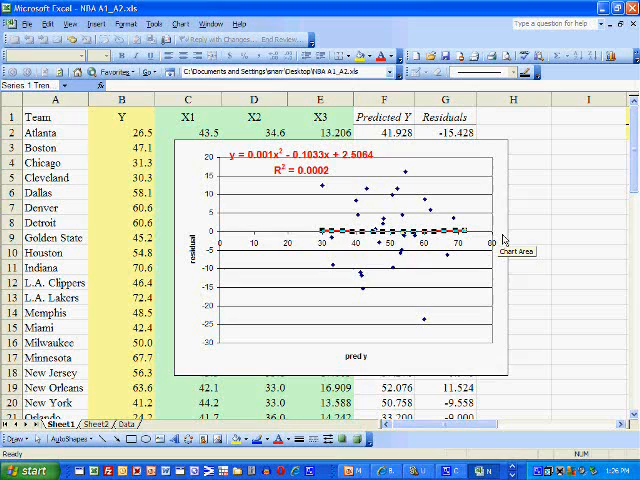
mouse_move(502, 238)
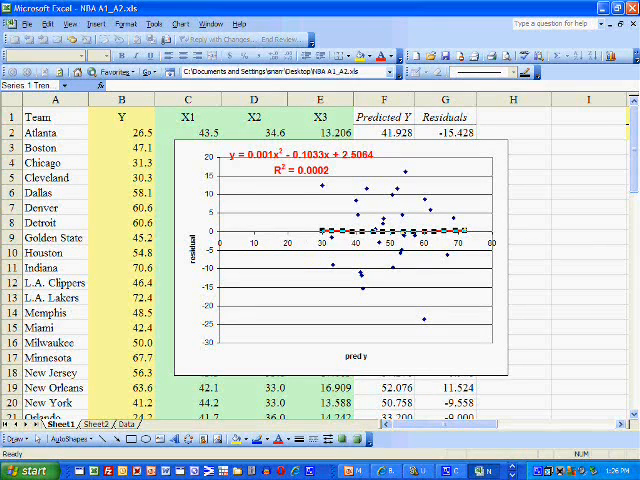